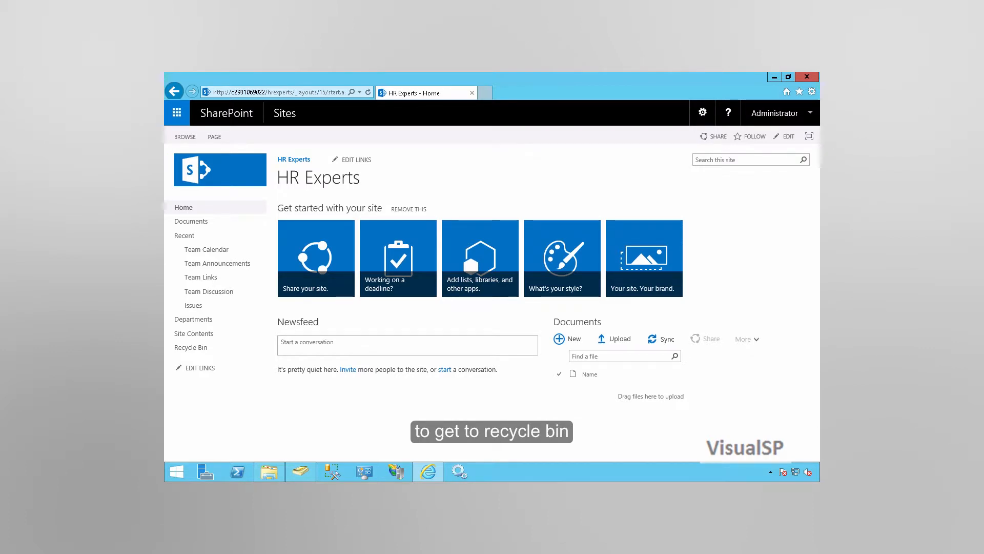
mouse_move(273, 405)
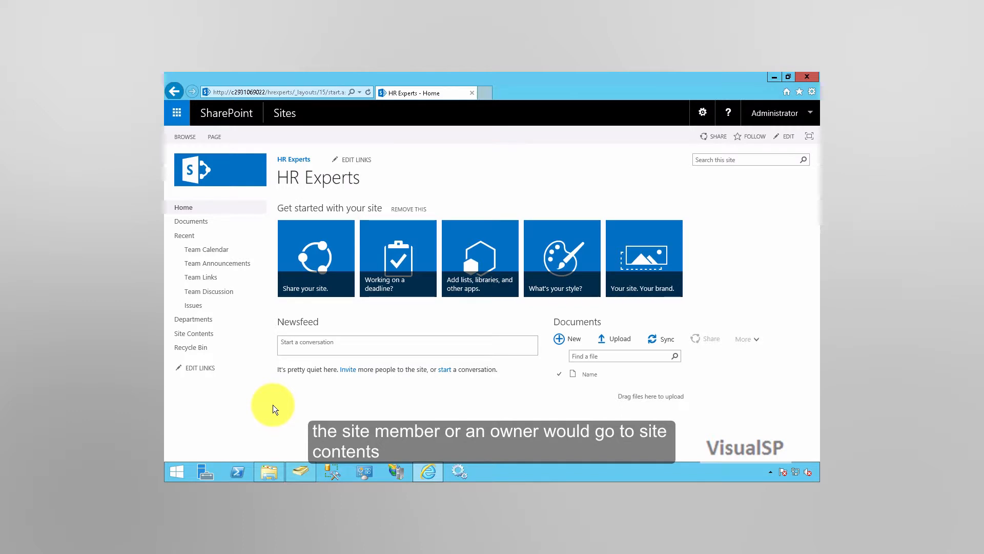
mouse_move(194, 334)
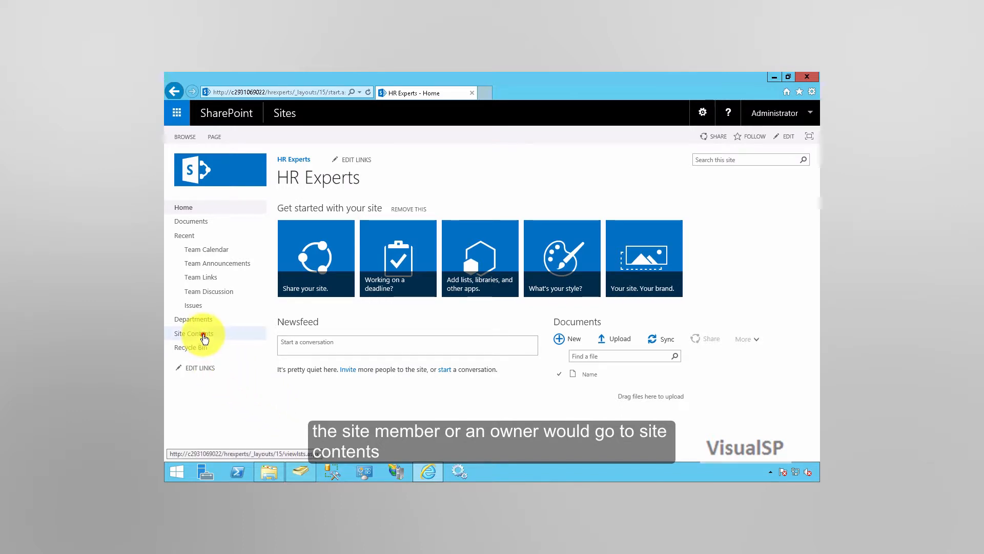
View the HR Experts Site Contents listing all lists, libraries and apps
left_click(194, 333)
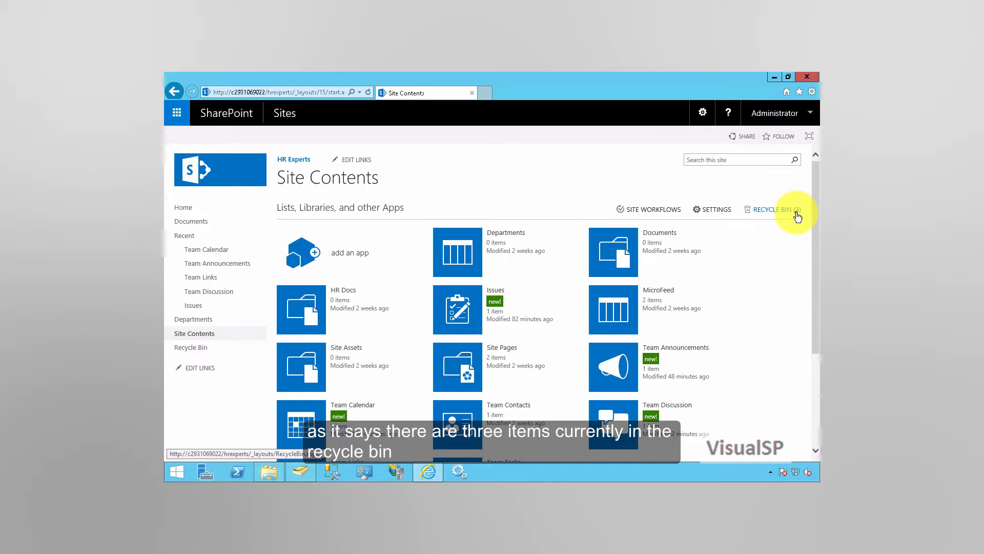
View the site Recycle Bin showing the deleted items 1, Team meeting and Issues
left_click(771, 209)
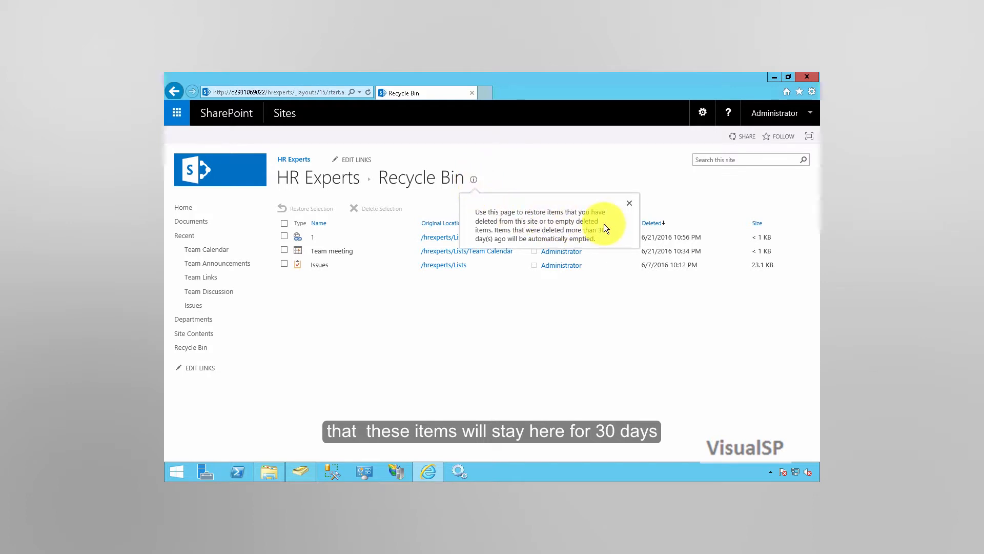
mouse_move(615, 229)
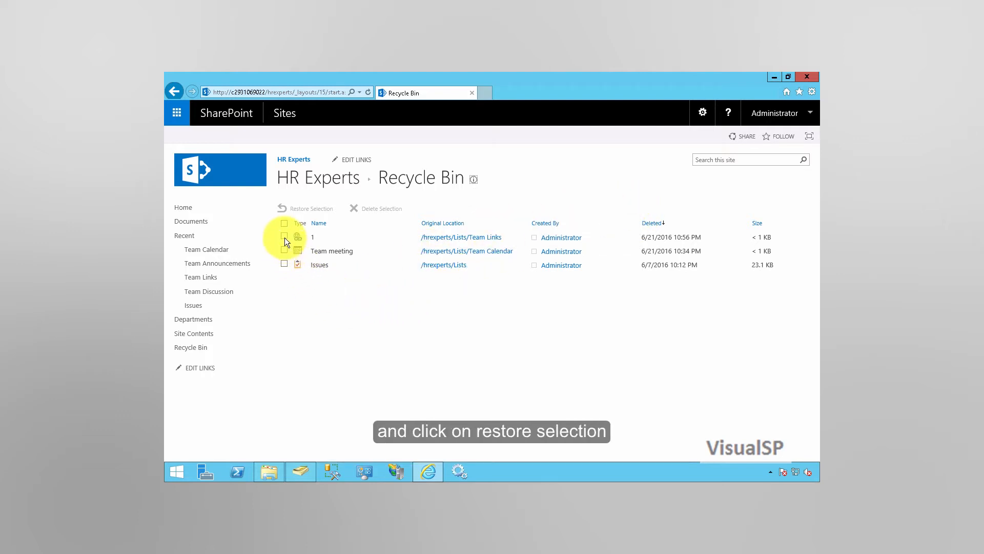
Restore the deleted /Lists/Team Links item and confirm MSN reappears in Team Links
left_click(284, 237)
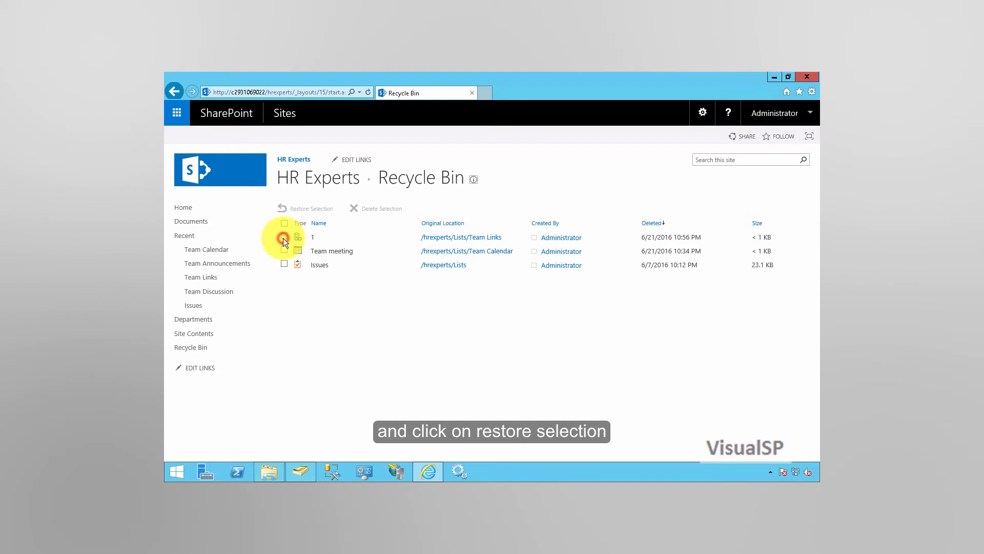
left_click(284, 236)
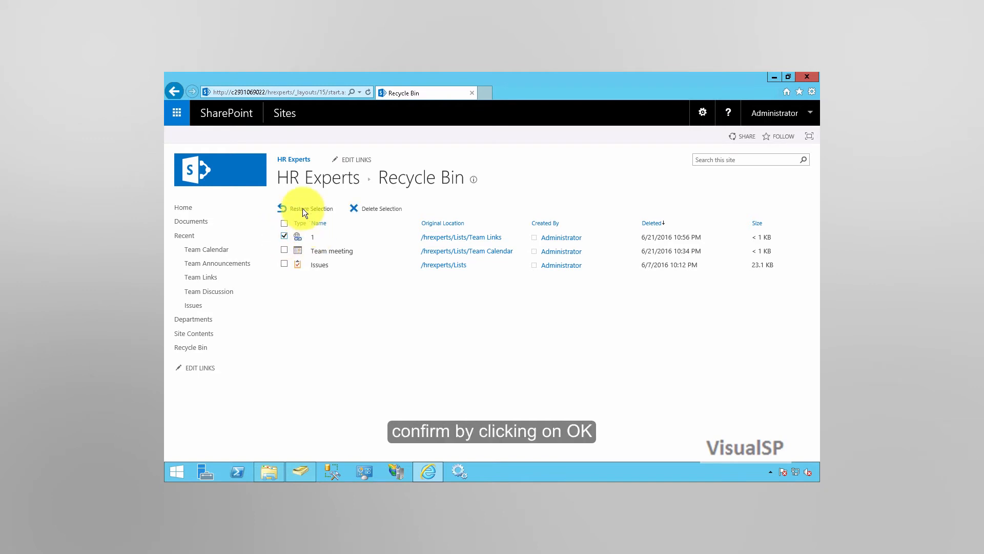
left_click(310, 208)
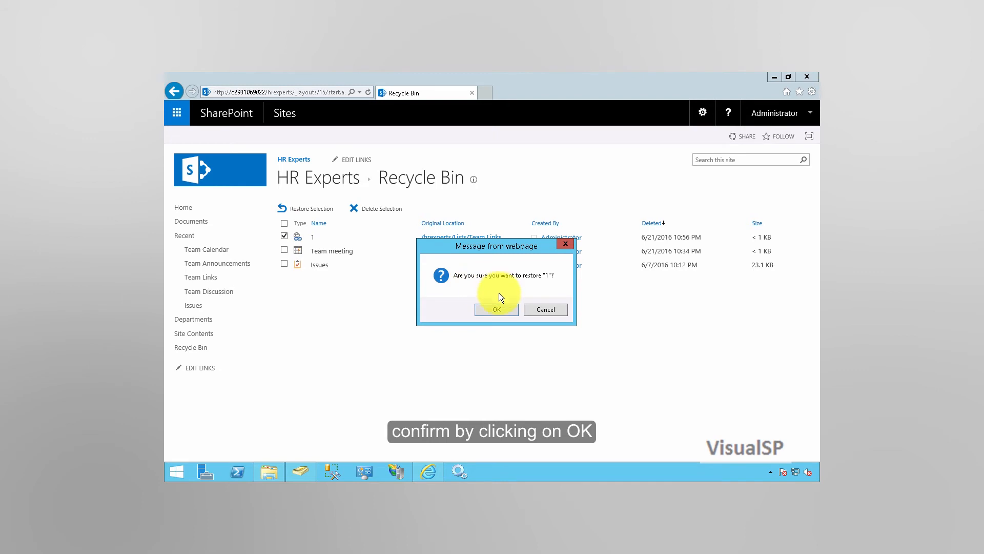
left_click(496, 309)
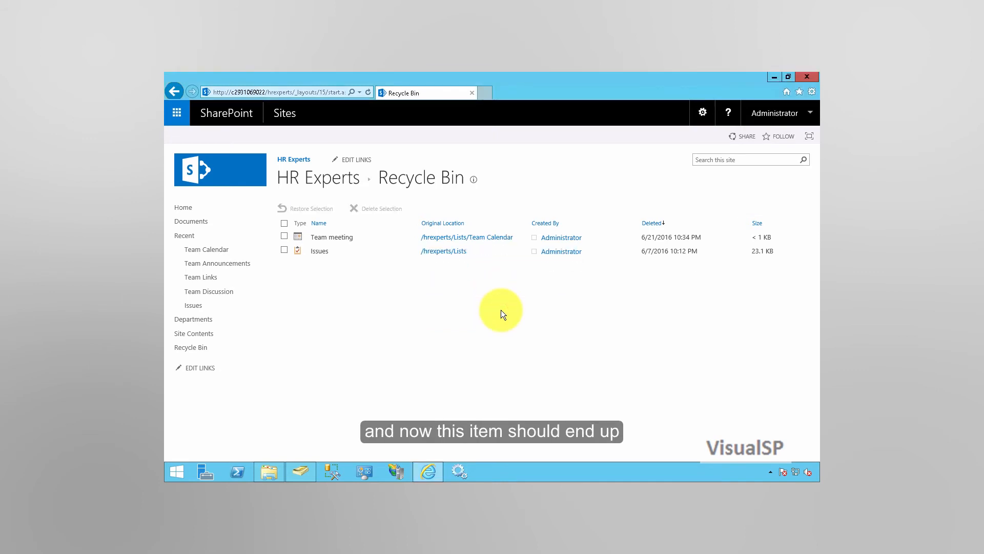
mouse_move(443, 326)
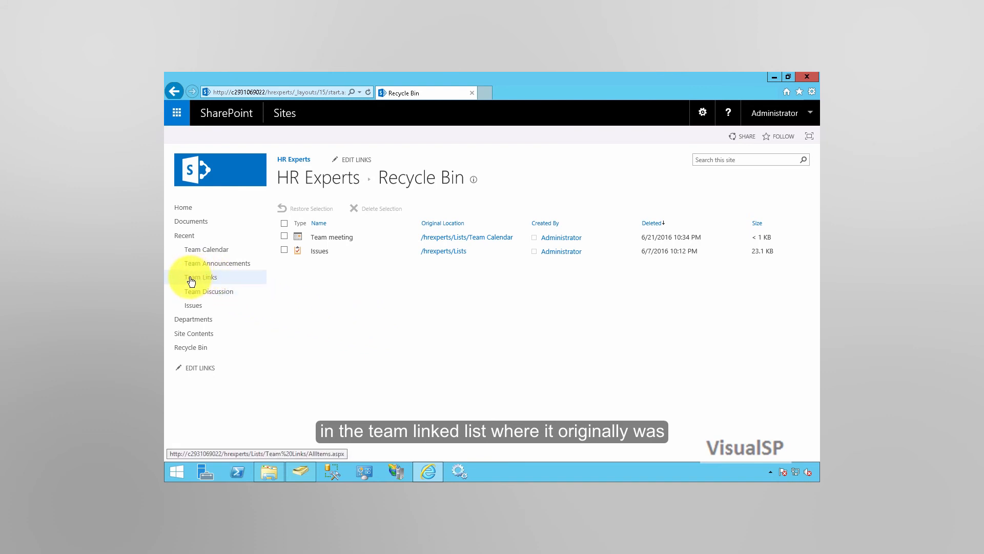
left_click(202, 277)
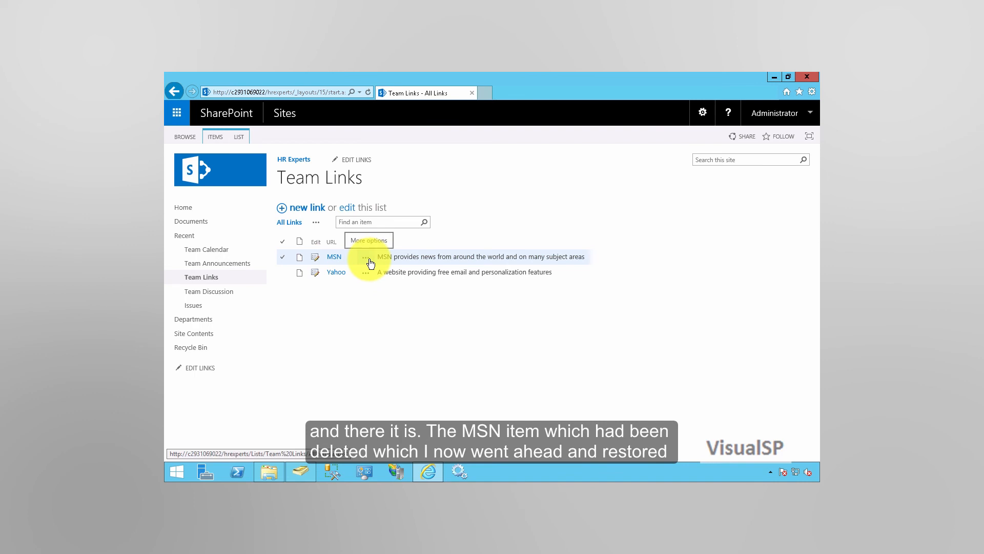
mouse_move(415, 312)
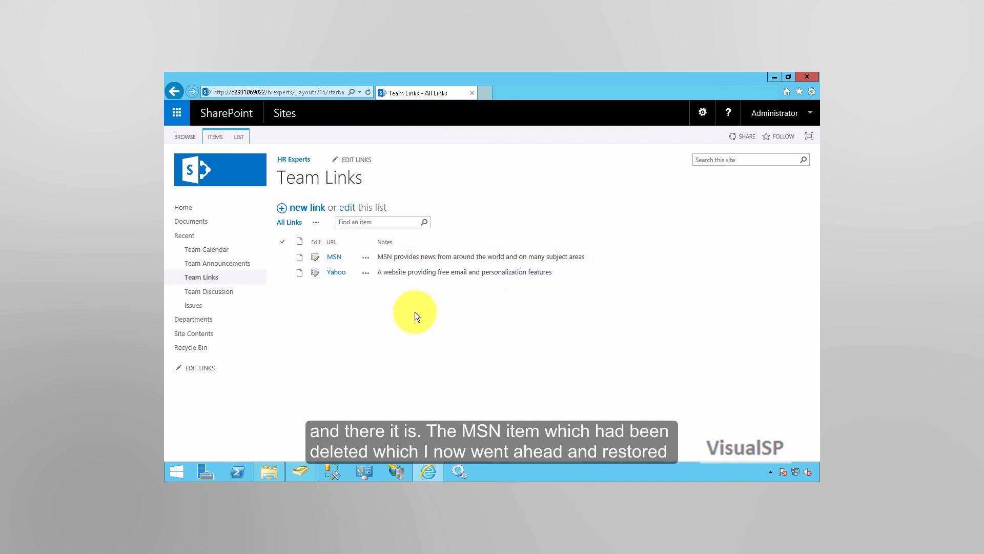